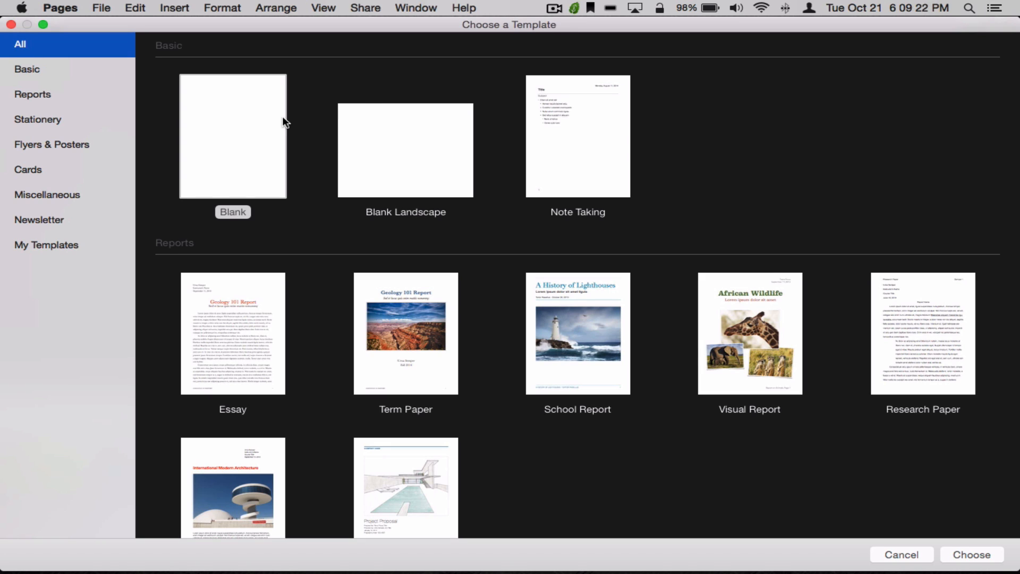
pyautogui.moveTo(44, 183)
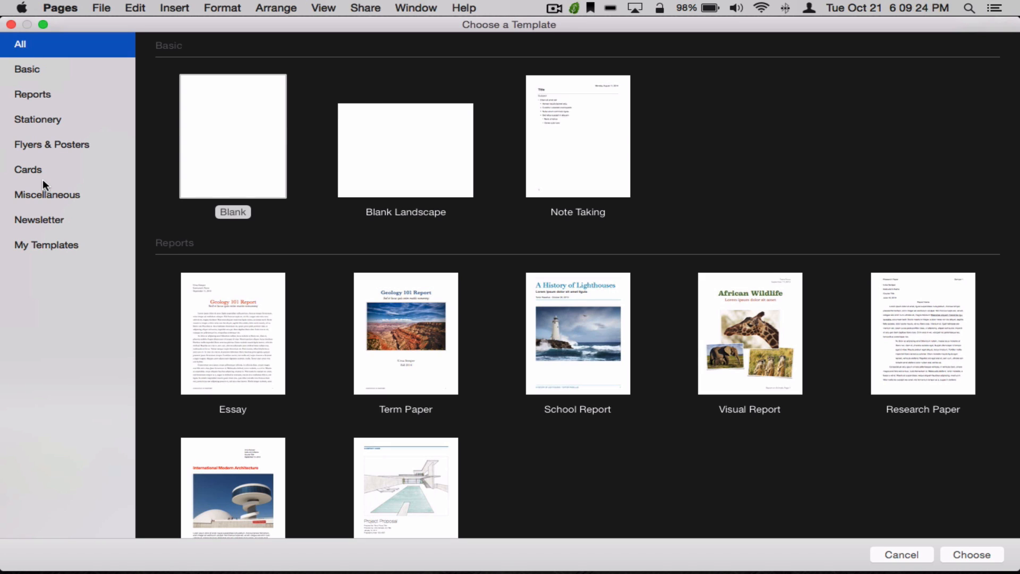
pyautogui.moveTo(50, 188)
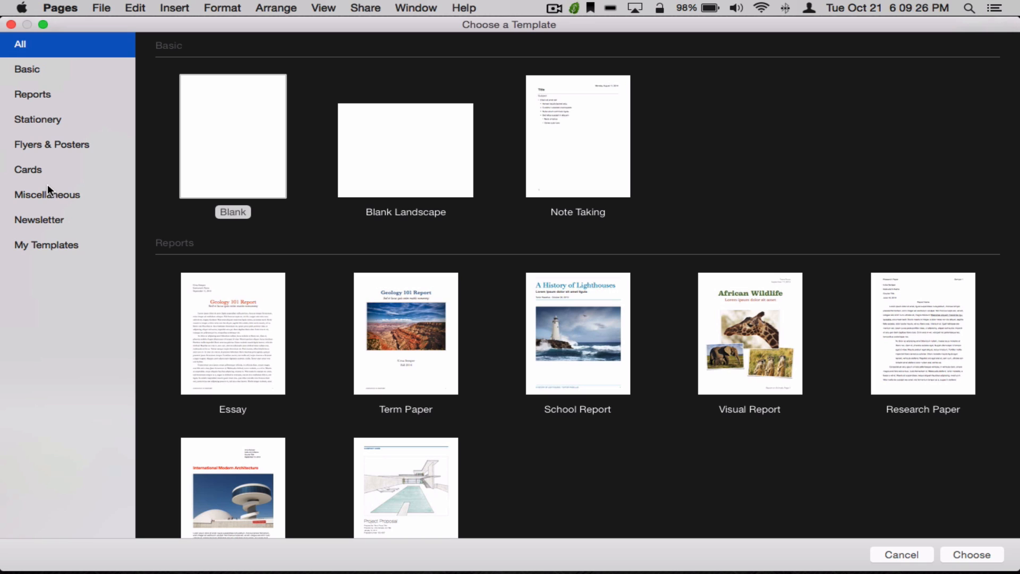
pyautogui.moveTo(49, 162)
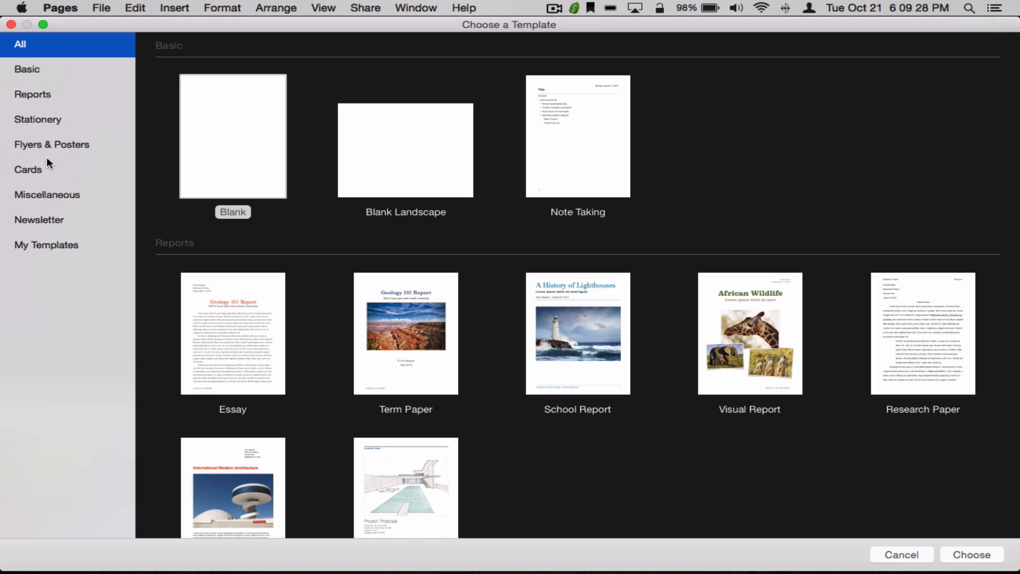
pyautogui.moveTo(48, 157)
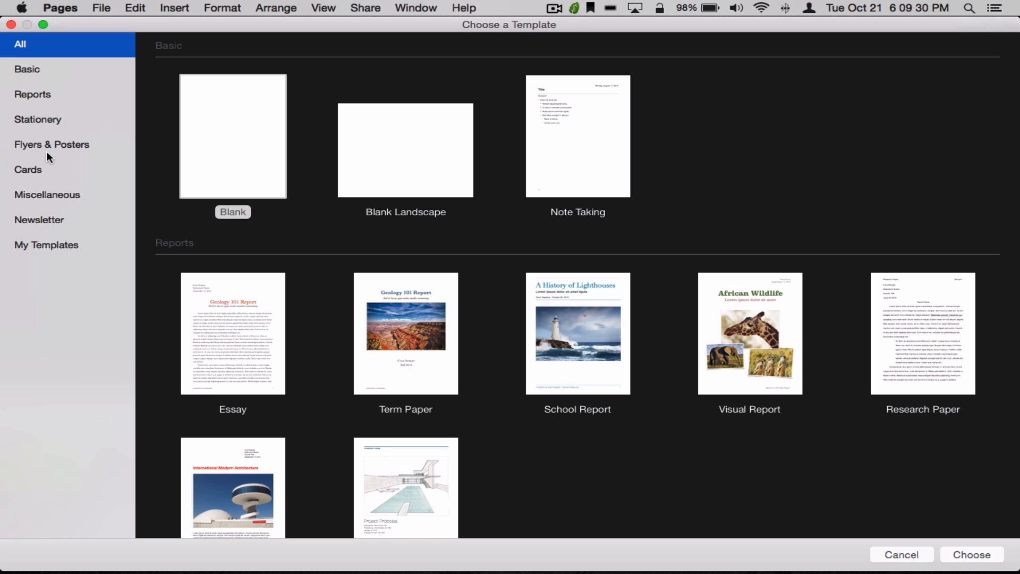
# - Create a new document from the Modern Business Cards stationery template
pyautogui.click(37, 120)
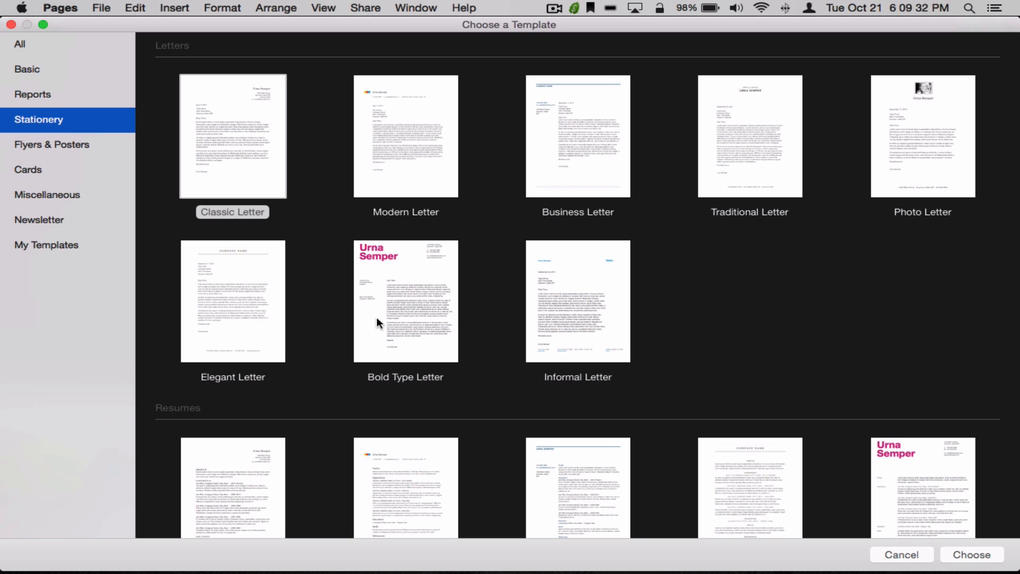
pyautogui.scroll(-3)
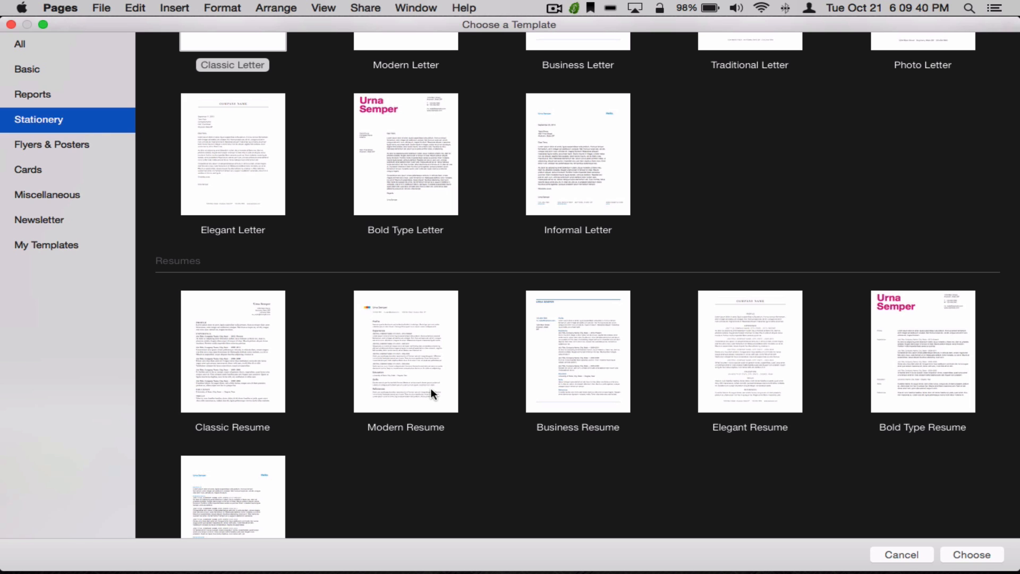
pyautogui.scroll(-3)
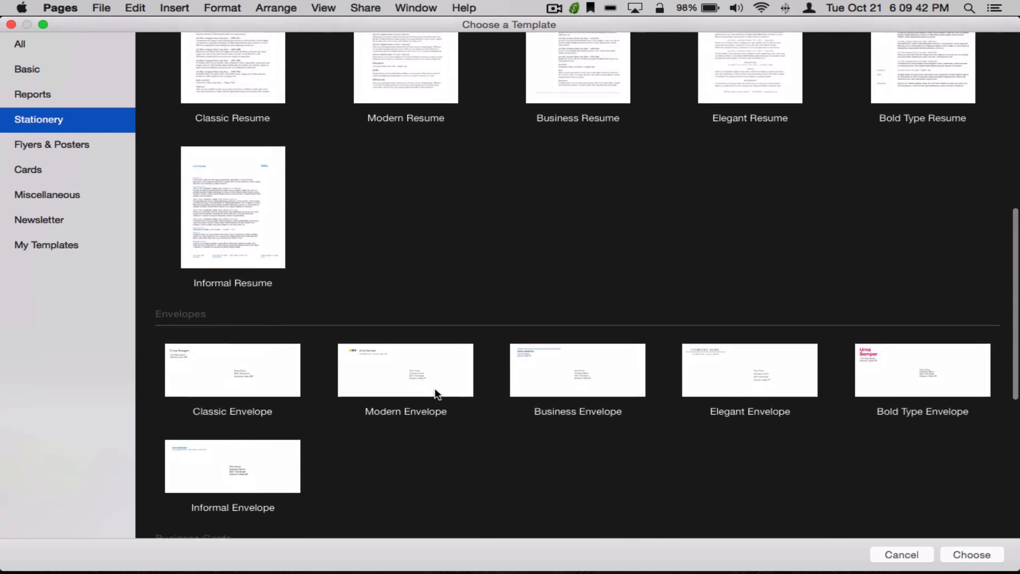
pyautogui.scroll(-3)
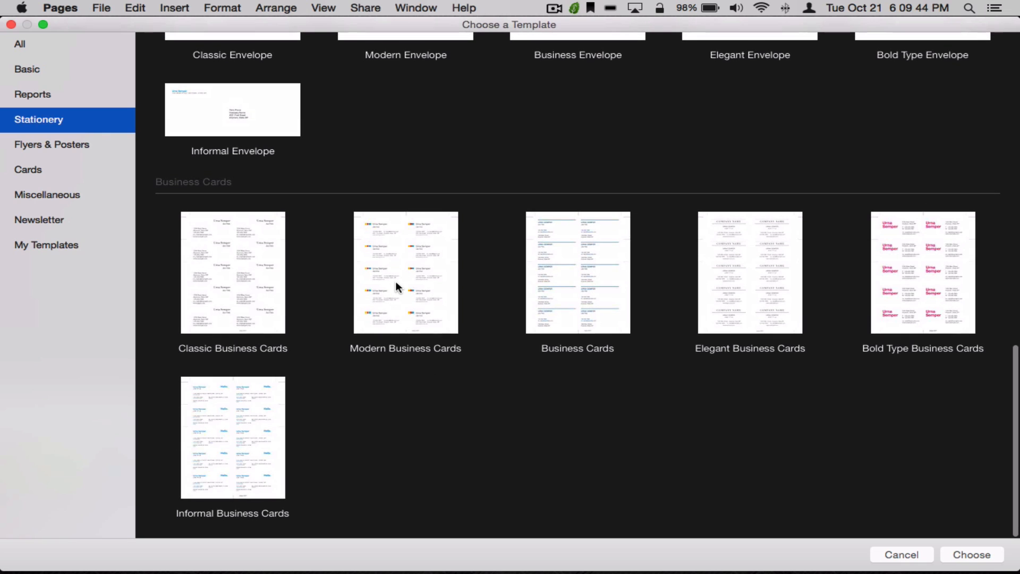
pyautogui.click(405, 274)
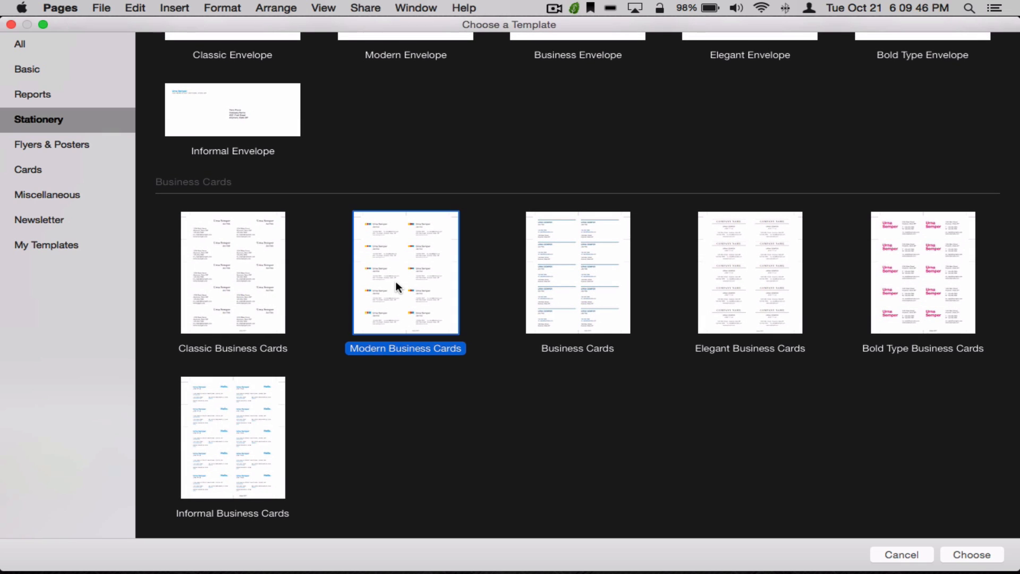
pyautogui.click(973, 555)
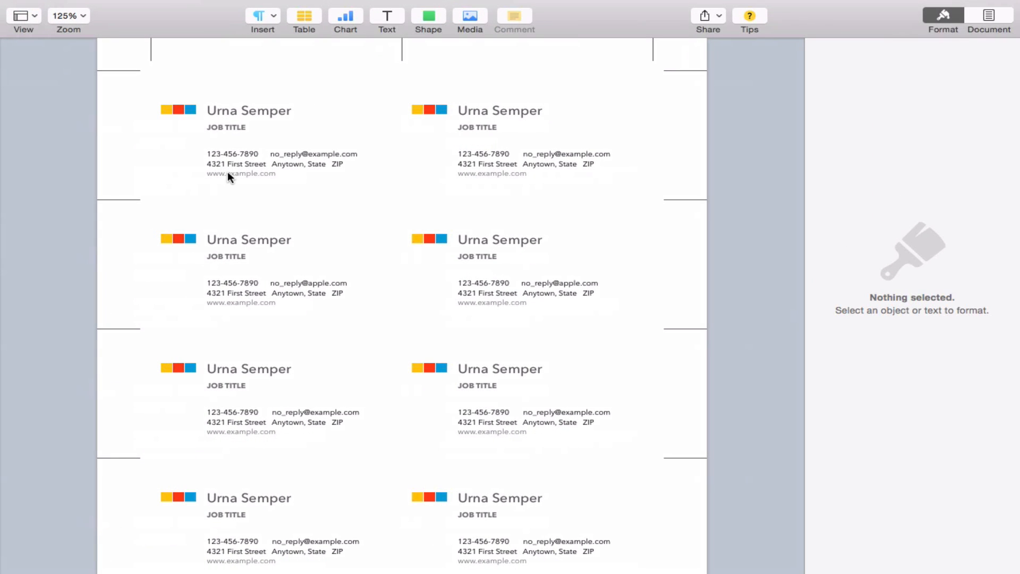
pyautogui.moveTo(249, 124)
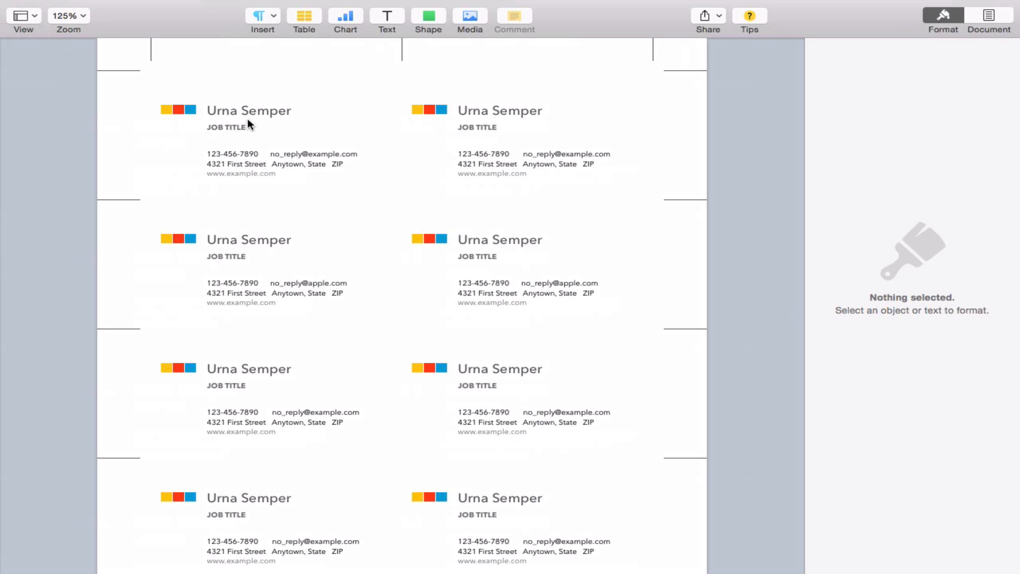
pyautogui.moveTo(174, 110)
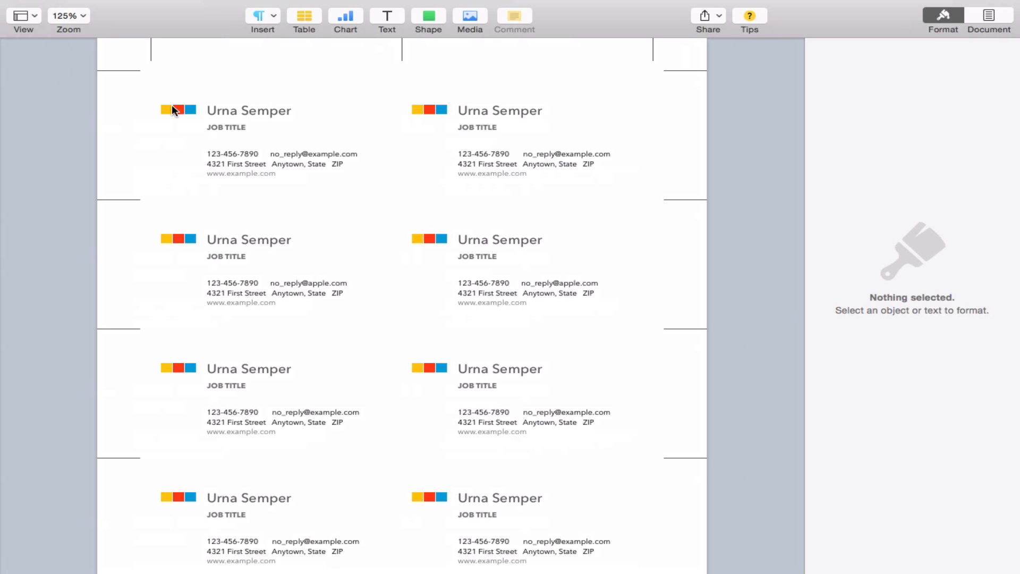
# - Select the coloured squares logo on the first card and delete it
pyautogui.click(249, 111)
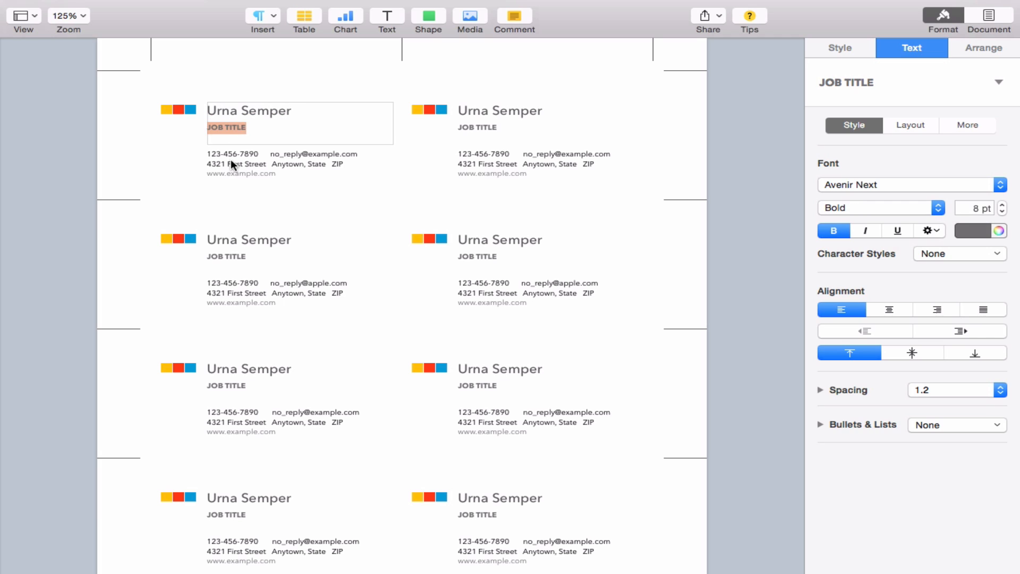
pyautogui.doubleClick(230, 155)
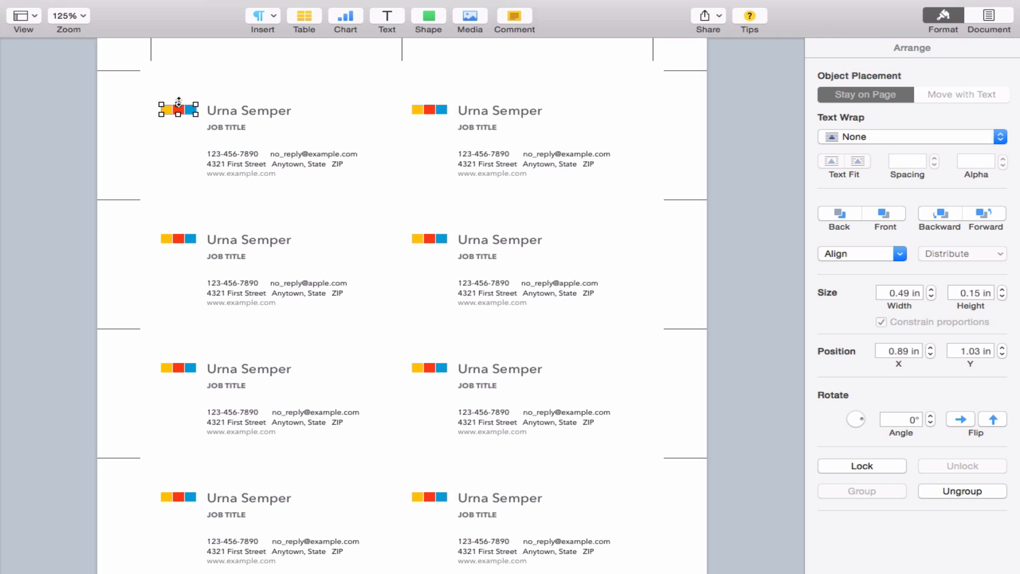
pyautogui.press('delete')
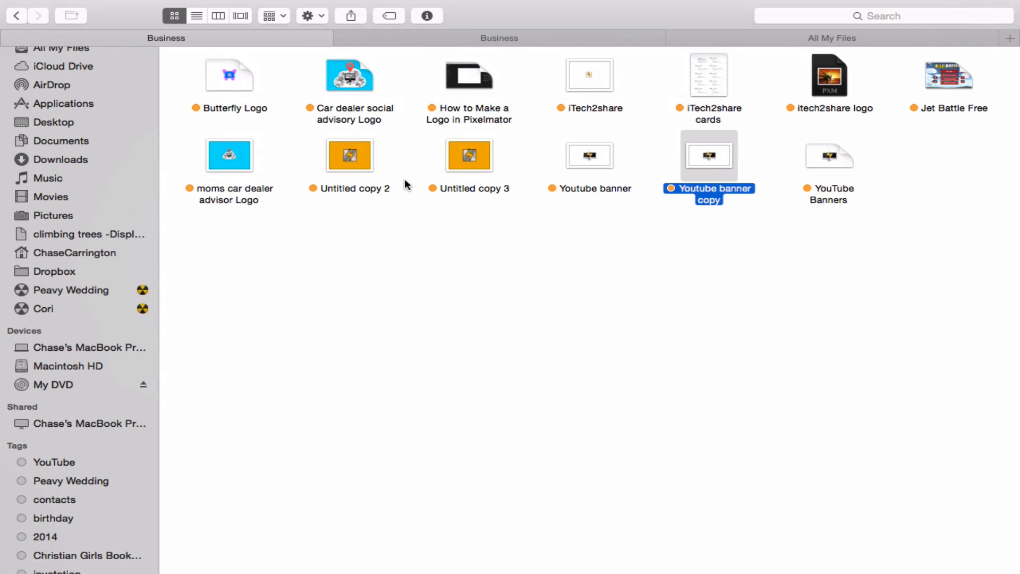
pyautogui.moveTo(457, 69)
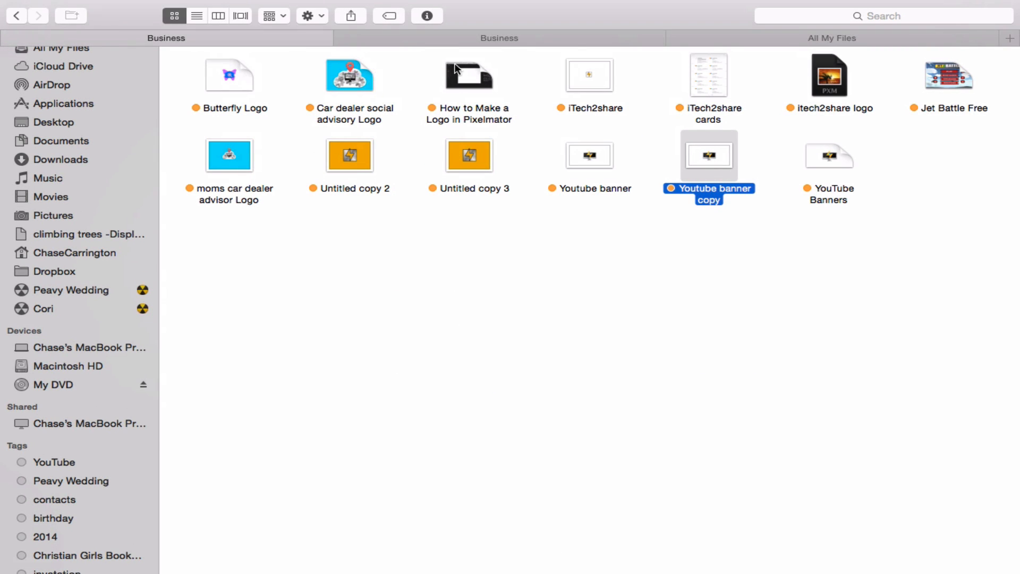
pyautogui.moveTo(701, 168)
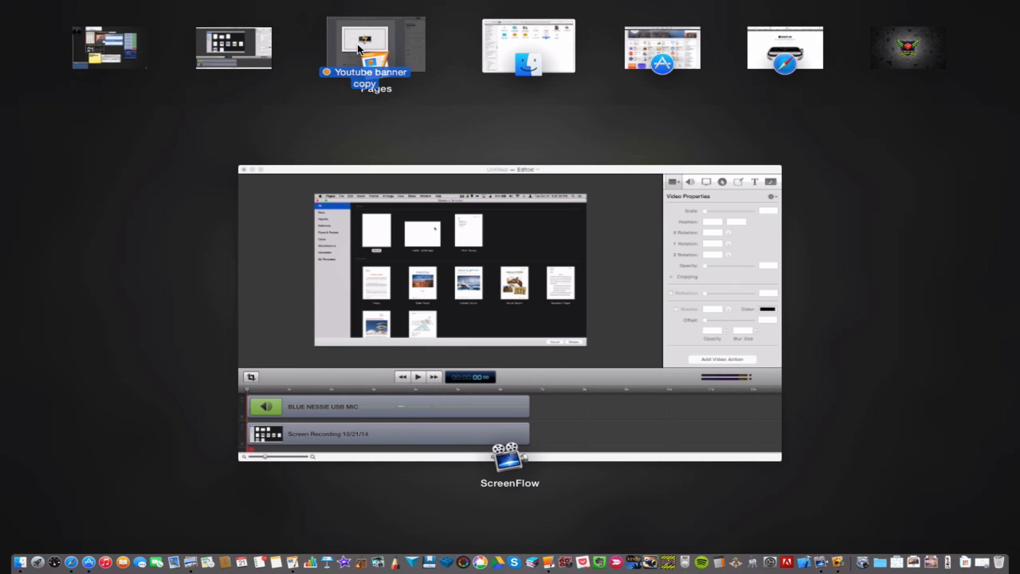
# - Switch to the Pages window while carrying the Youtube banner copy image
pyautogui.click(364, 41)
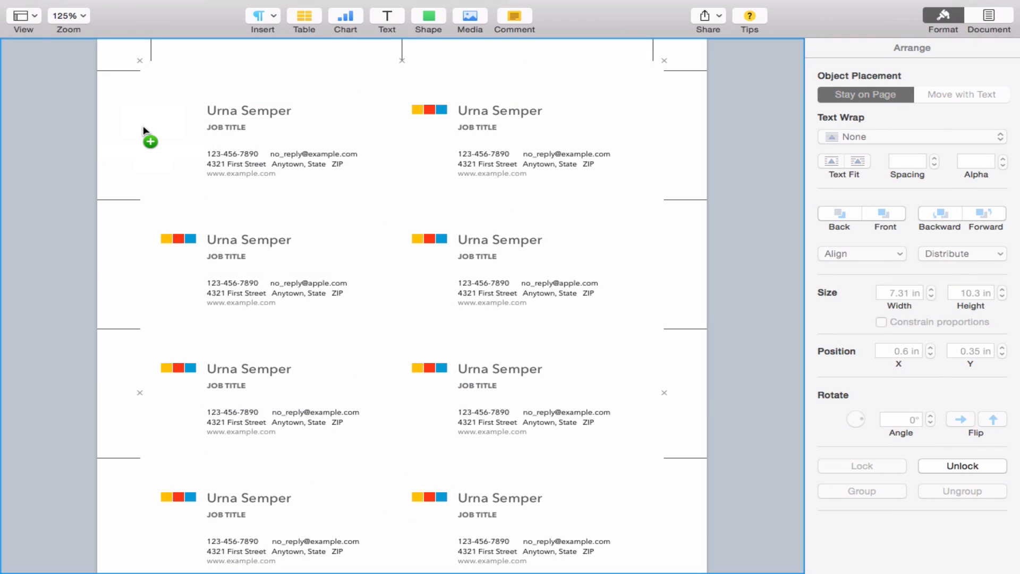
# - Drop the Youtube banner copy image and move it into the first card's top-left logo spot
pyautogui.moveTo(145, 131); pyautogui.dragTo(316, 260)
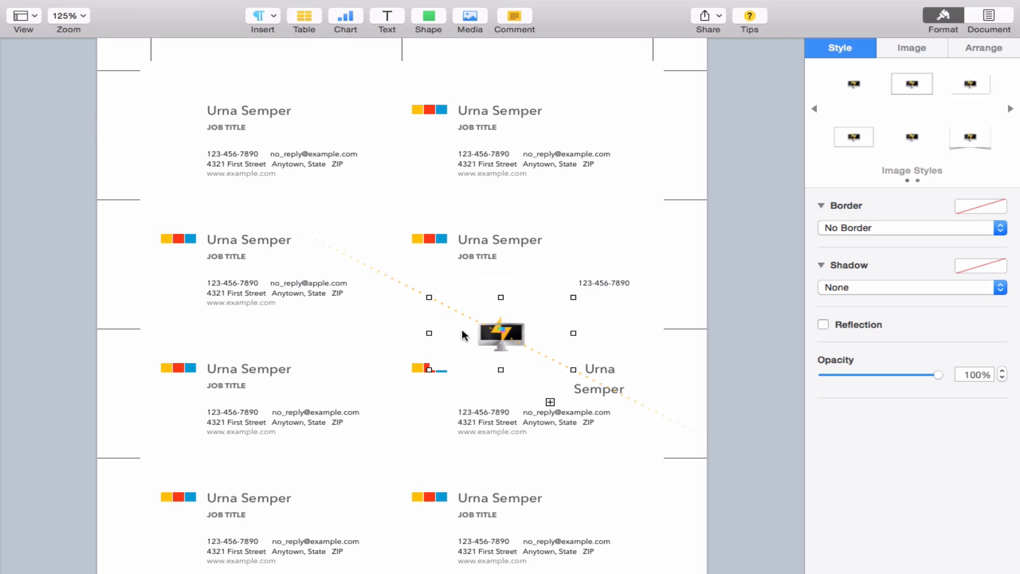
pyautogui.moveTo(501, 333); pyautogui.dragTo(135, 125)
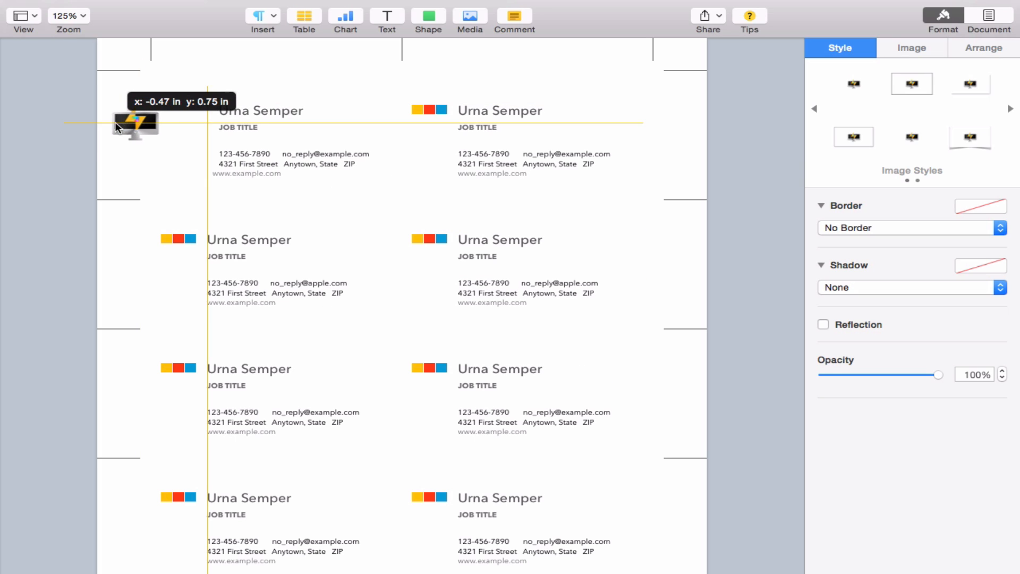
pyautogui.moveTo(134, 125); pyautogui.dragTo(178, 125)
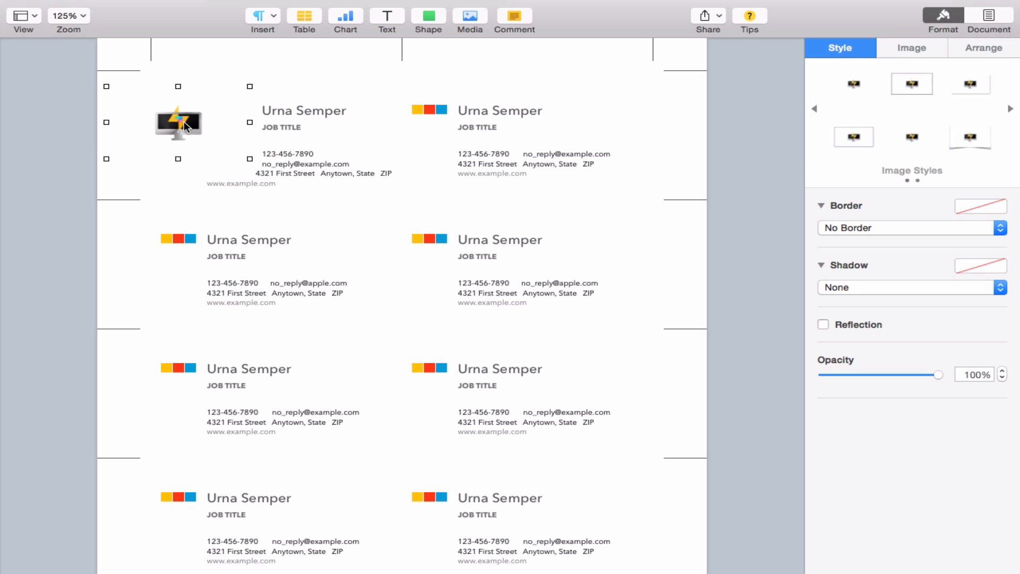
# - Edit the monitor image's mask, scale the image up, and finish the mask edit
pyautogui.doubleClick(178, 125)
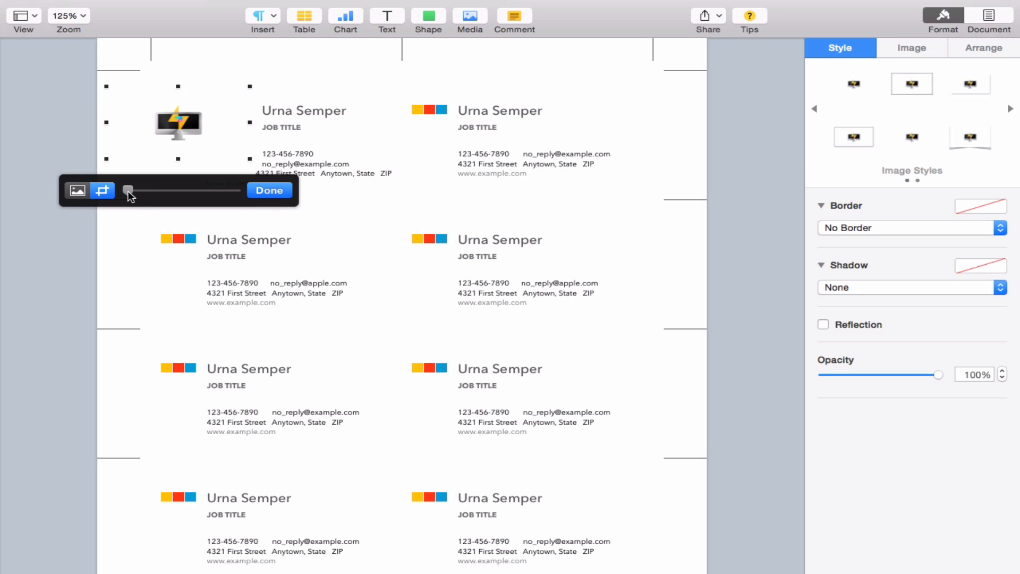
pyautogui.moveTo(128, 191); pyautogui.dragTo(151, 190)
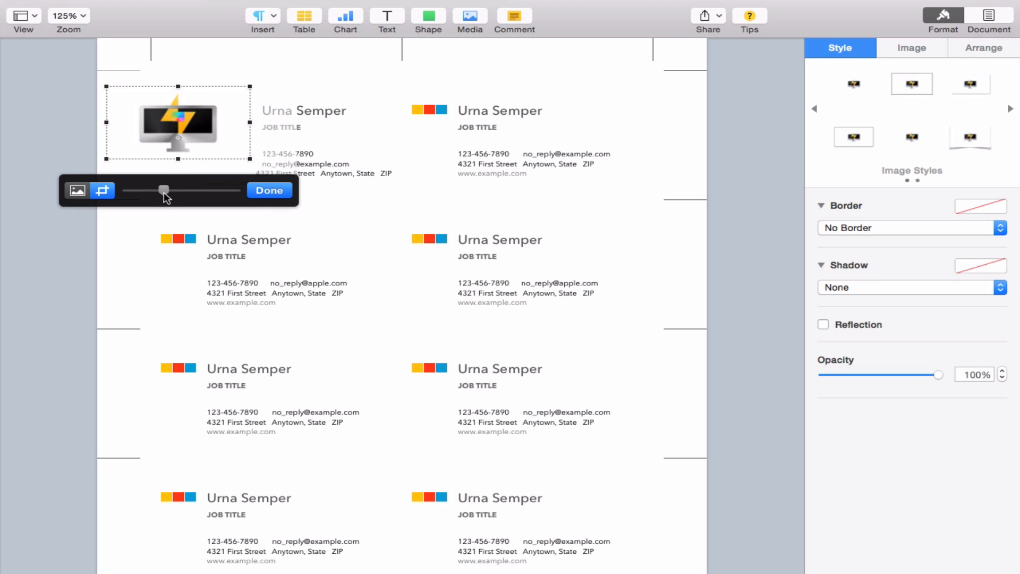
pyautogui.moveTo(163, 190); pyautogui.dragTo(168, 190)
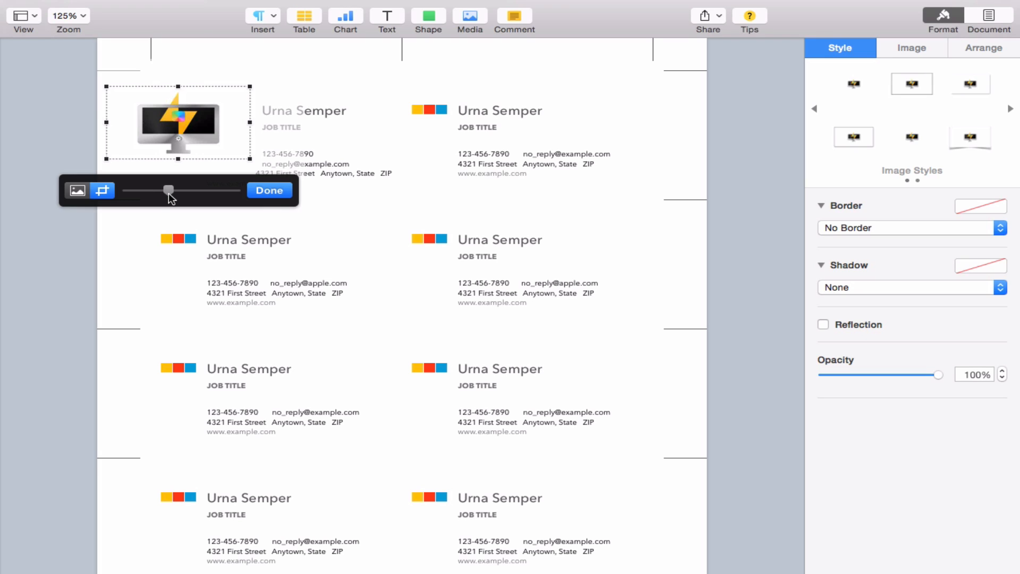
pyautogui.click(269, 190)
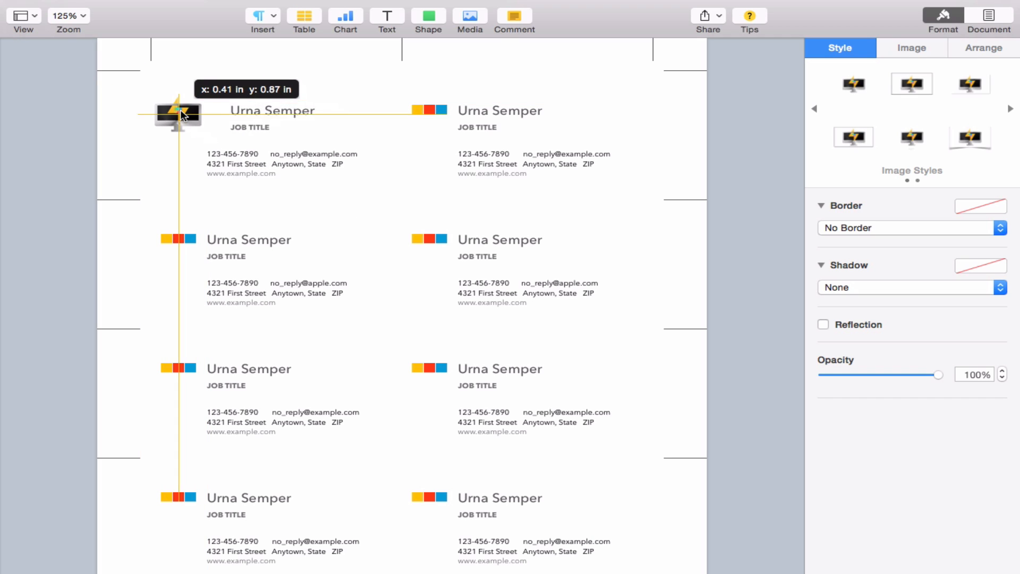
# - Nudge the monitor logo along the guides to sit left of the first card's name
pyautogui.moveTo(179, 116); pyautogui.dragTo(168, 113)
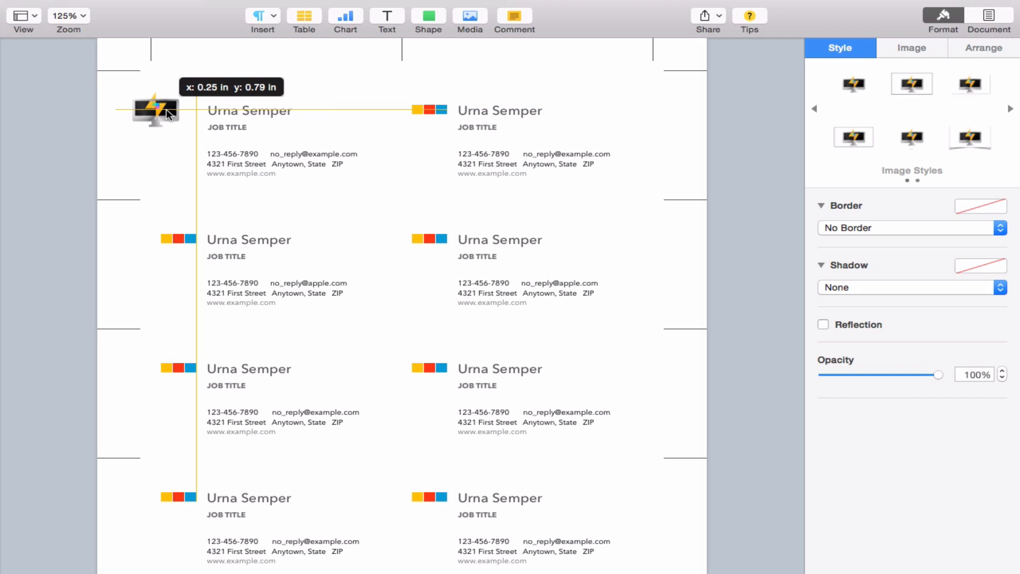
pyautogui.moveTo(160, 114); pyautogui.dragTo(155, 109)
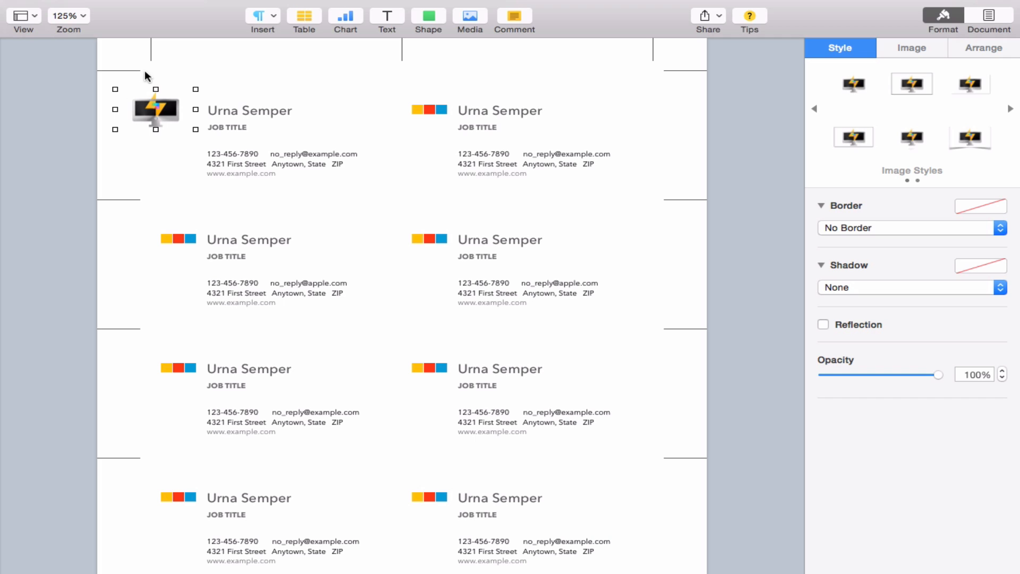
pyautogui.moveTo(94, 80)
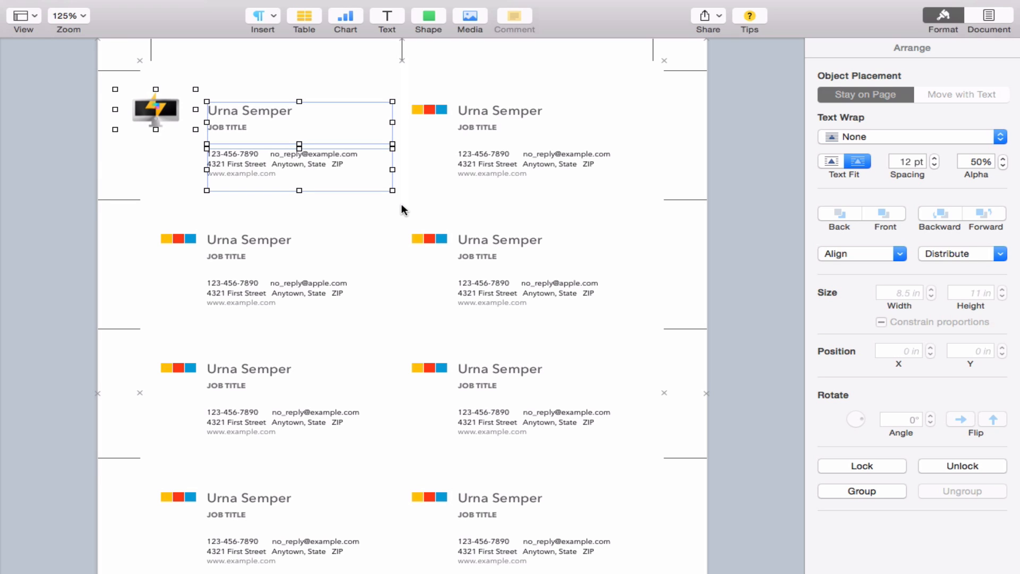
pyautogui.moveTo(409, 101)
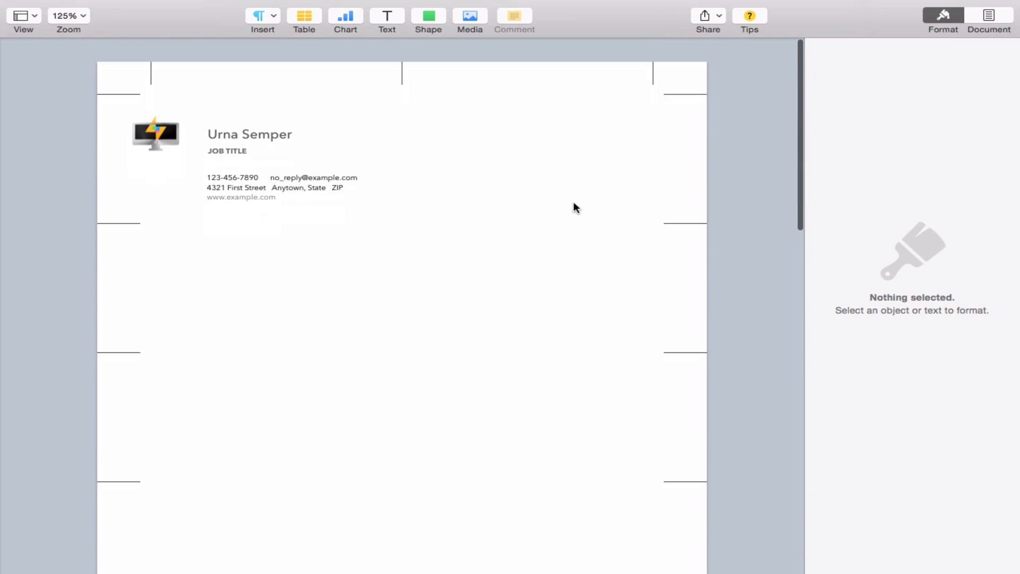
# - Scroll the card sheet and drag to gather the first card's logo and text
pyautogui.scroll(-3)
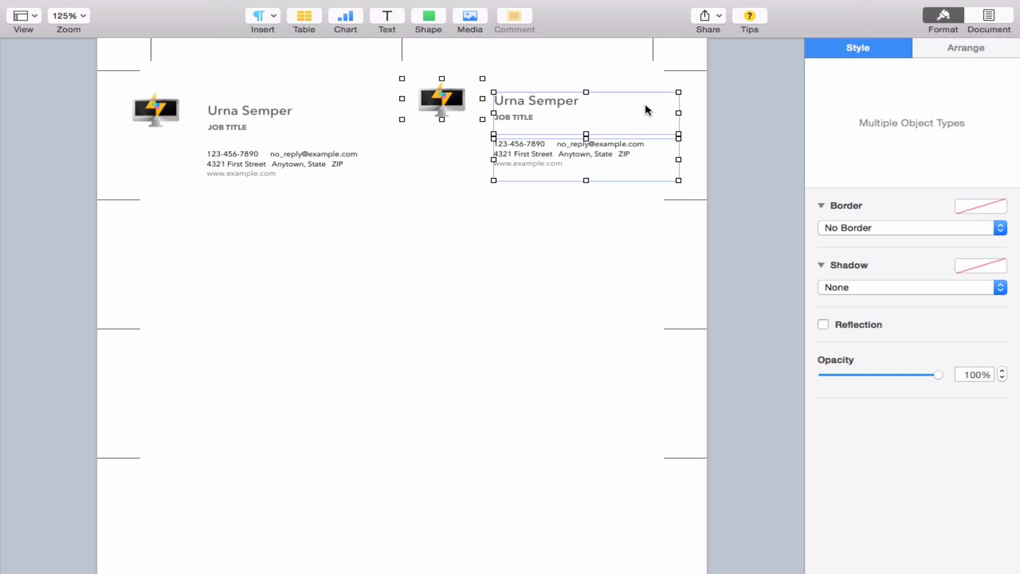
pyautogui.scroll(-3)
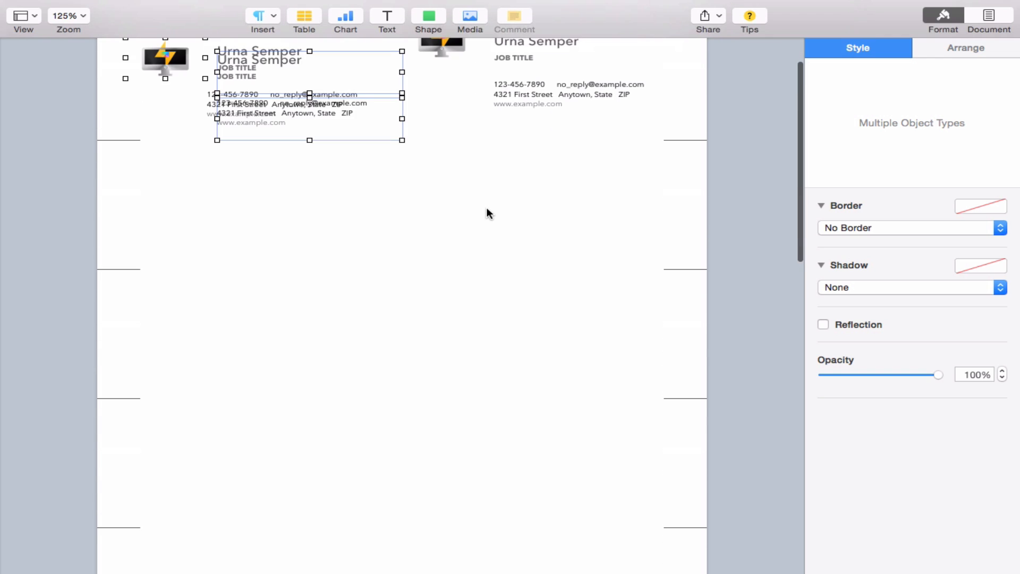
pyautogui.moveTo(309, 95); pyautogui.dragTo(300, 188)
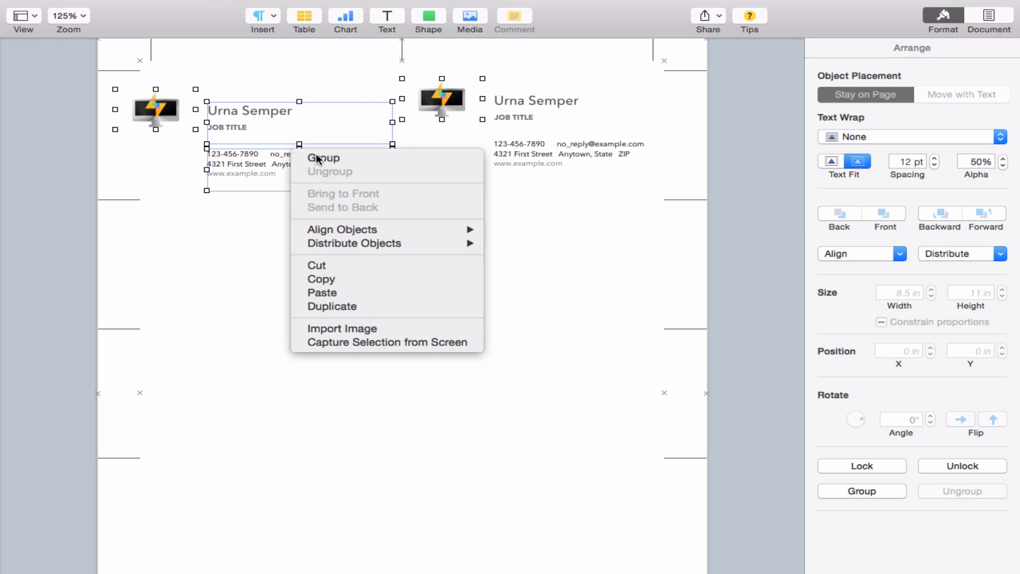
pyautogui.click(323, 158)
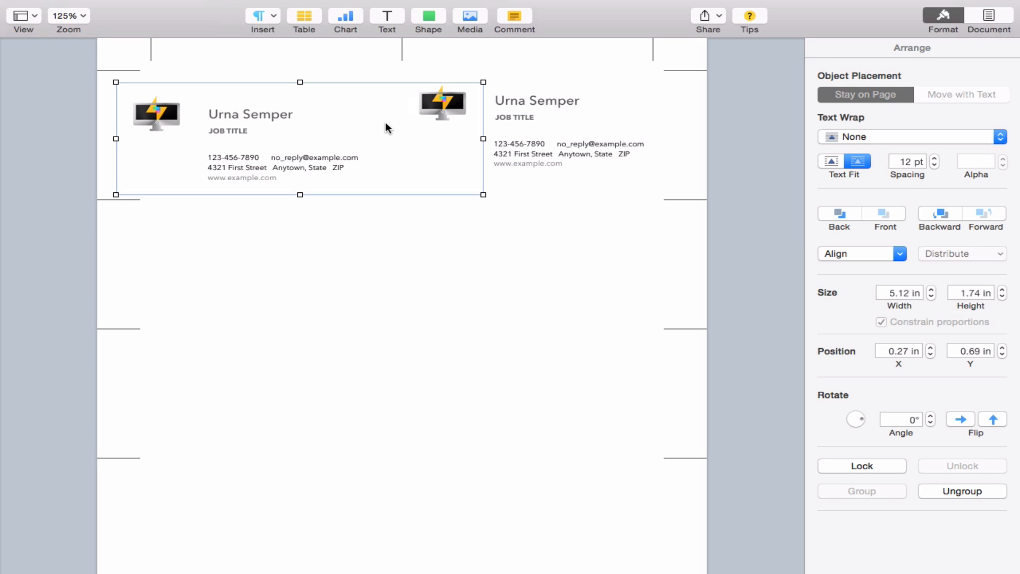
pyautogui.moveTo(428, 124)
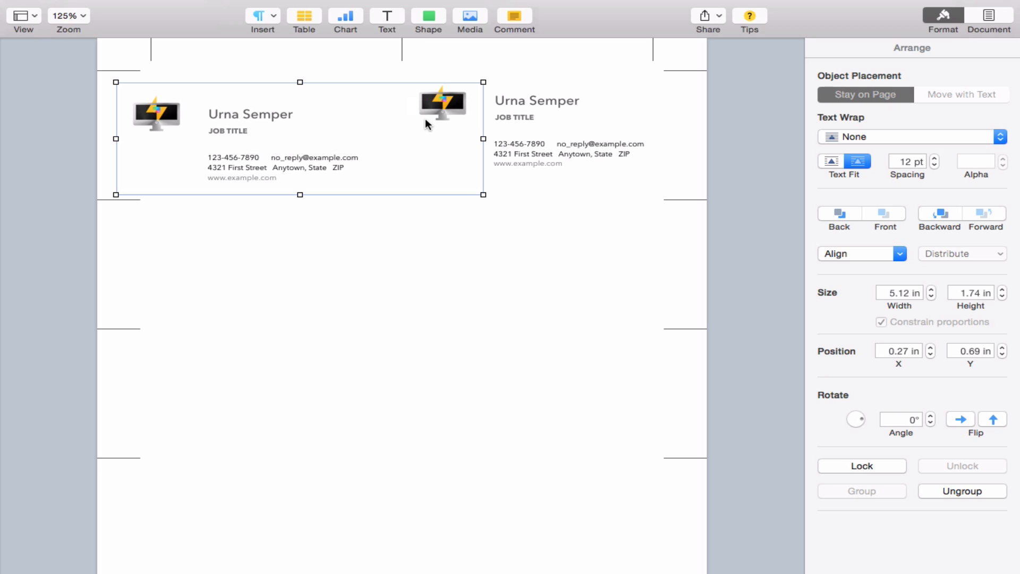
pyautogui.rightClick(428, 124)
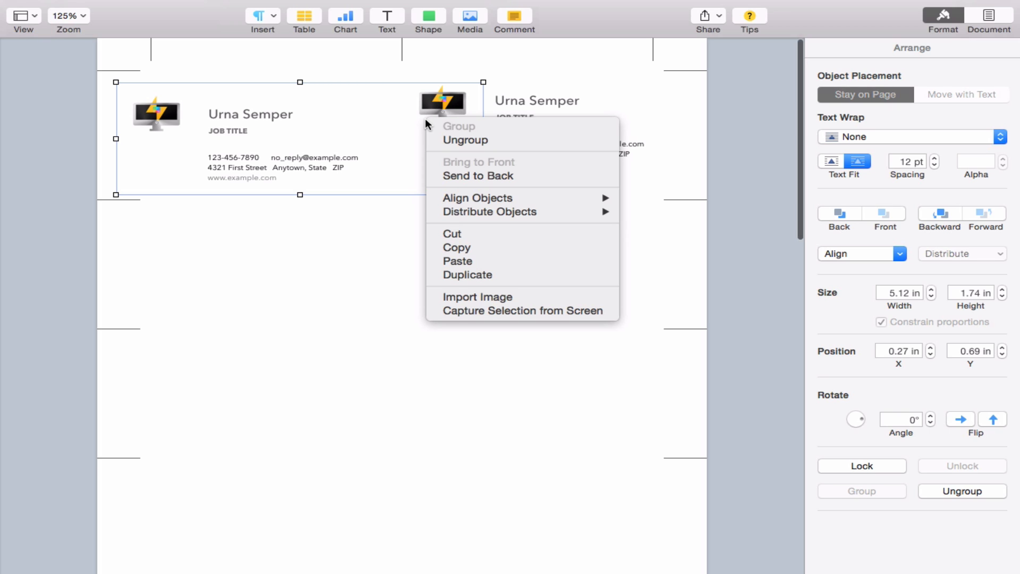
pyautogui.moveTo(466, 140)
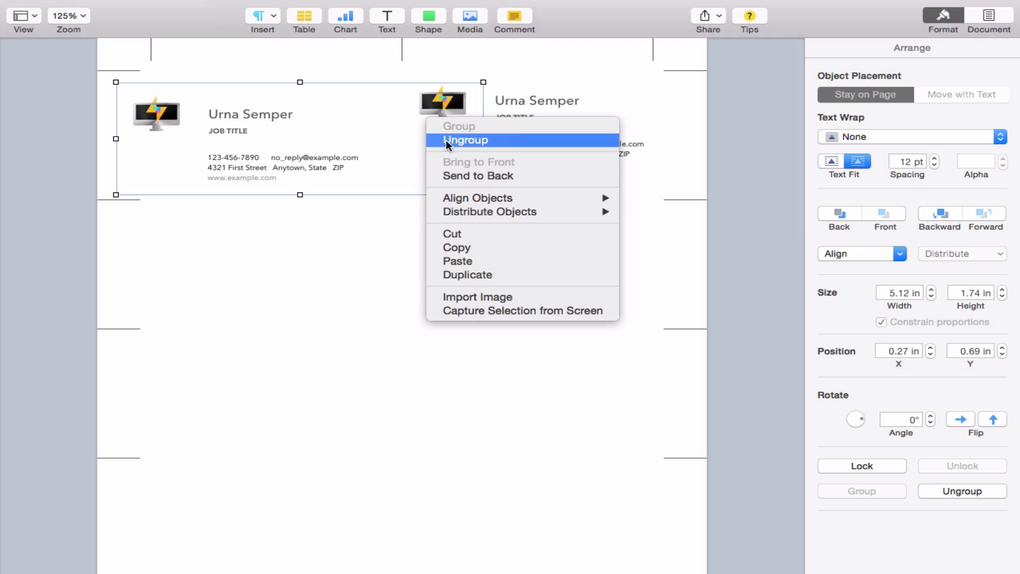
pyautogui.click(466, 140)
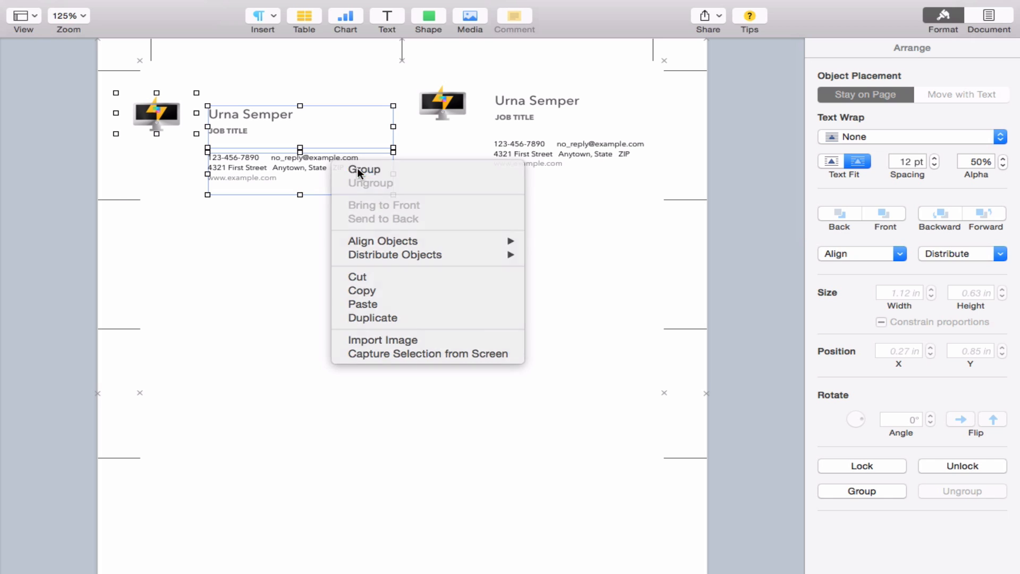
# - Group the first card's logo and text, then select the stray top-right logo and text
pyautogui.click(364, 170)
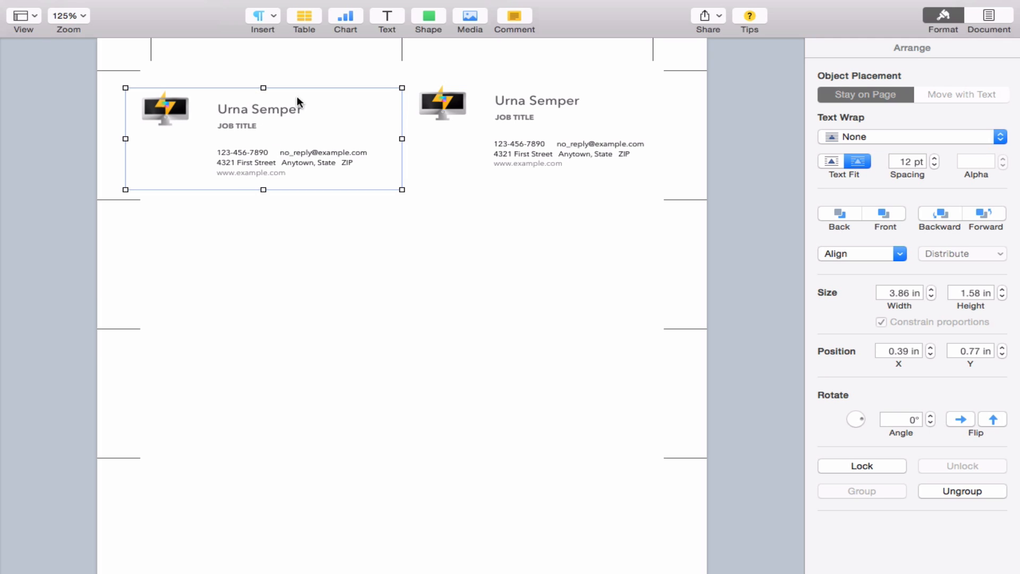
pyautogui.moveTo(352, 178)
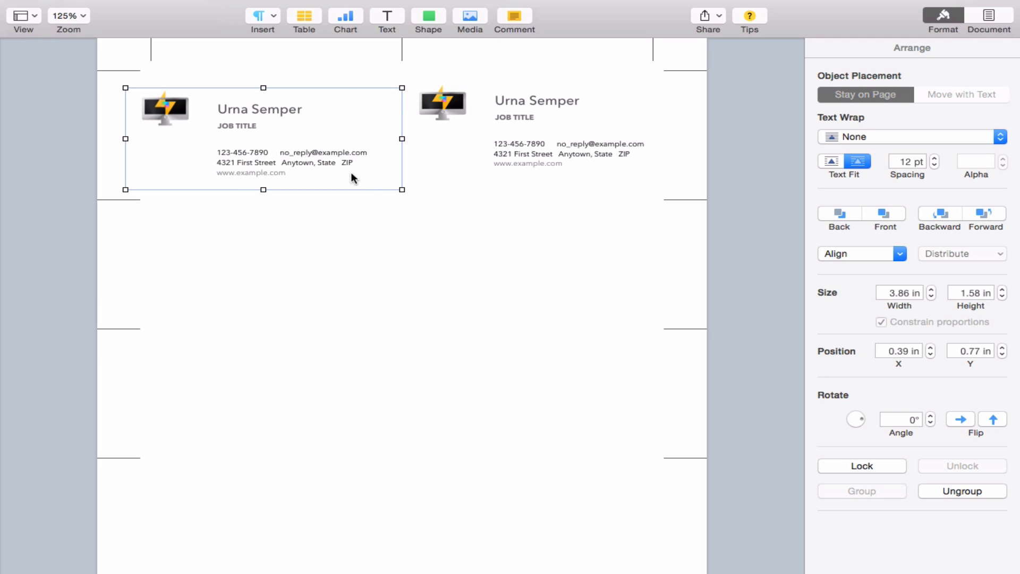
pyautogui.click(443, 103)
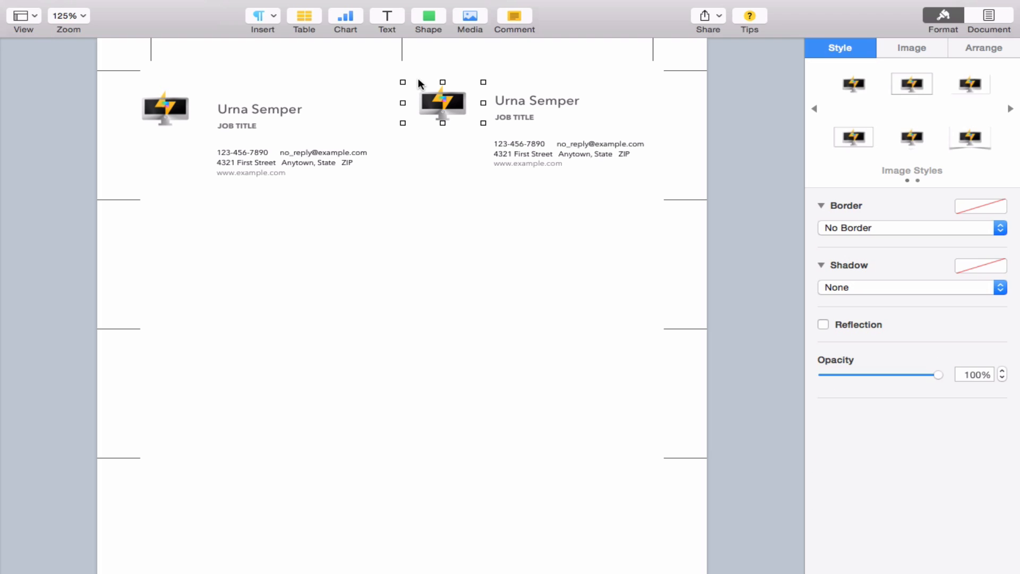
pyautogui.click(536, 101)
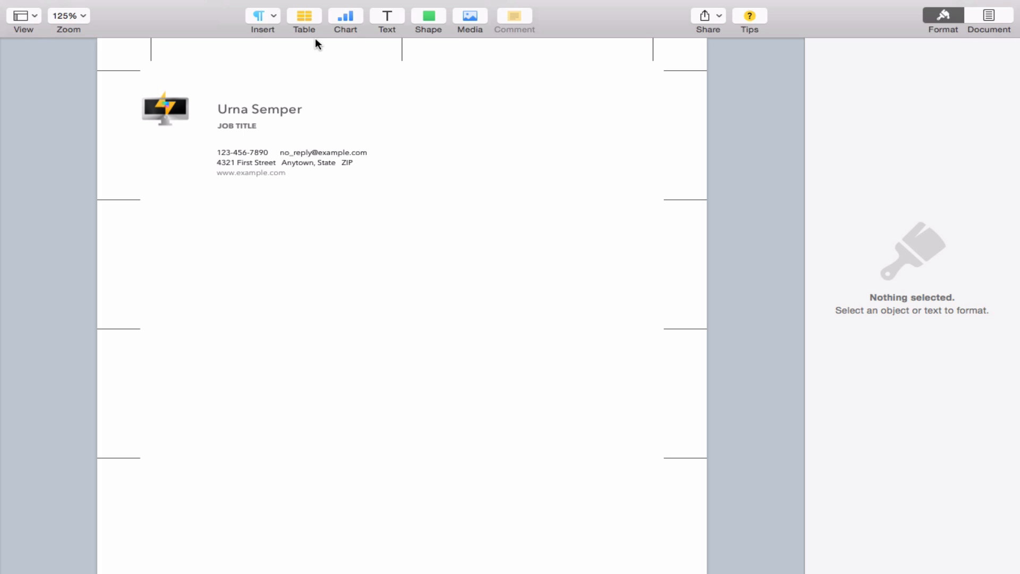
pyautogui.moveTo(186, 117)
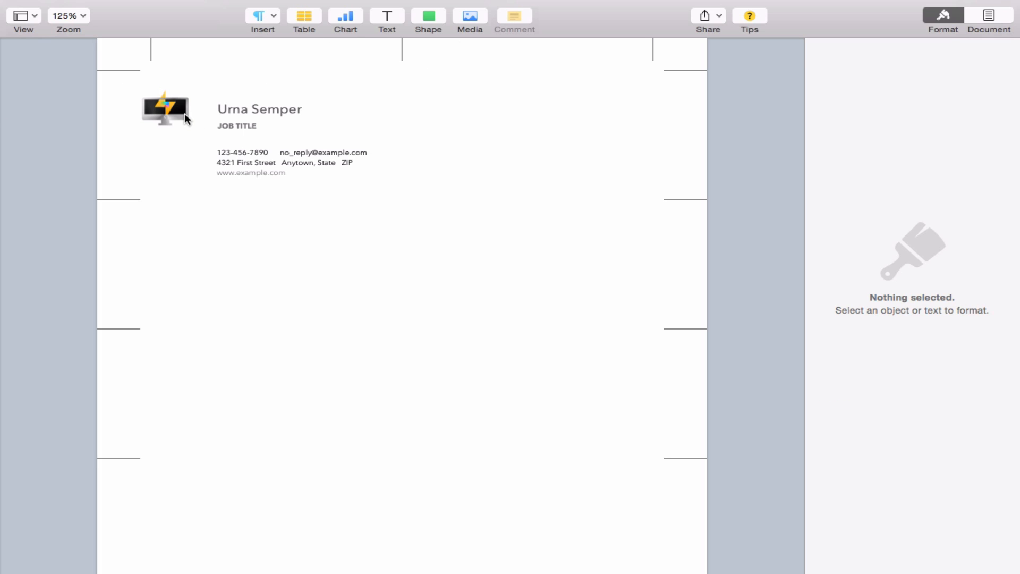
# - Option-drag the grouped first card to duplicate it into the top-right slot
pyautogui.click(185, 118)
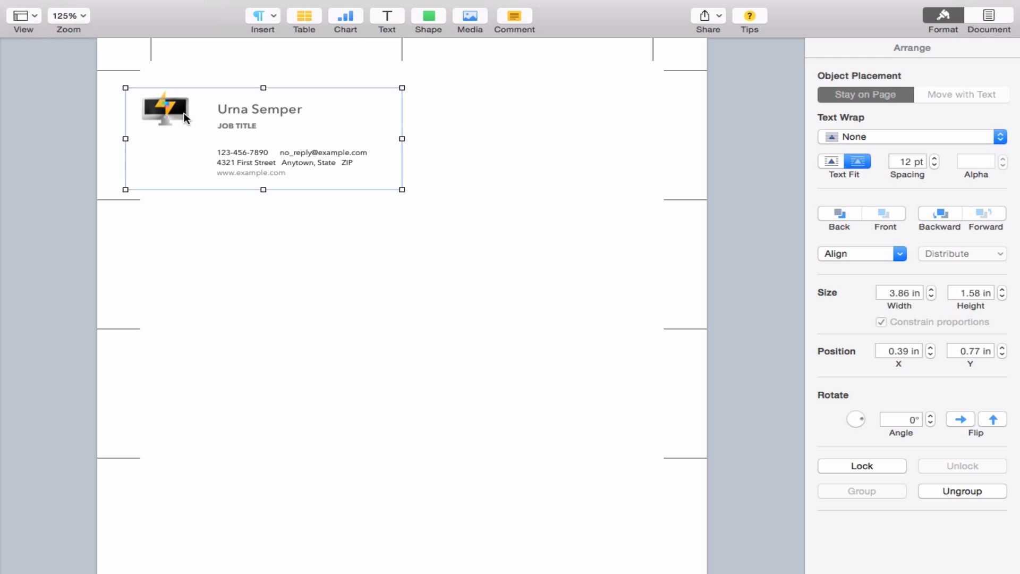
pyautogui.moveTo(540, 135)
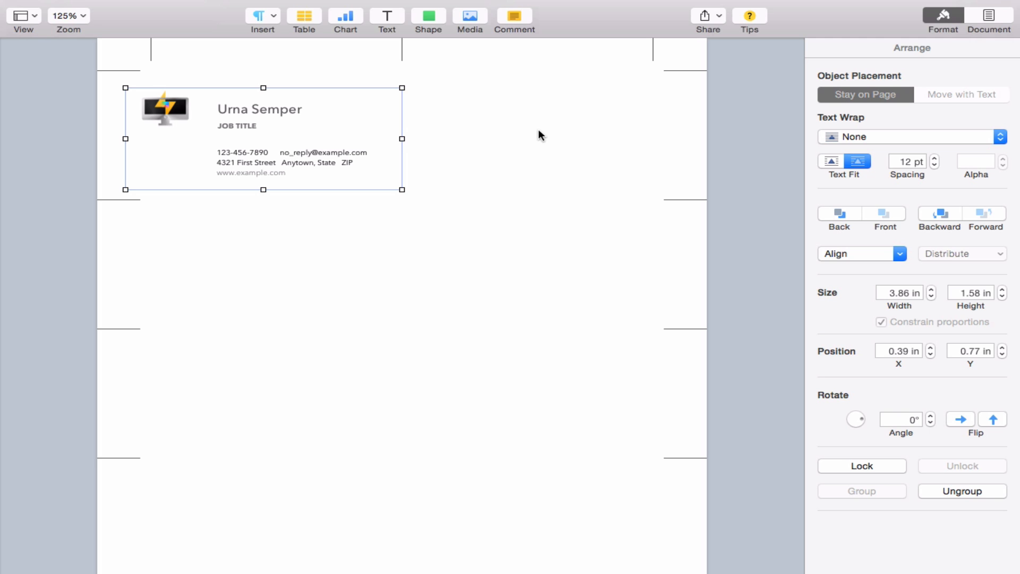
pyautogui.moveTo(262, 138); pyautogui.dragTo(273, 148)
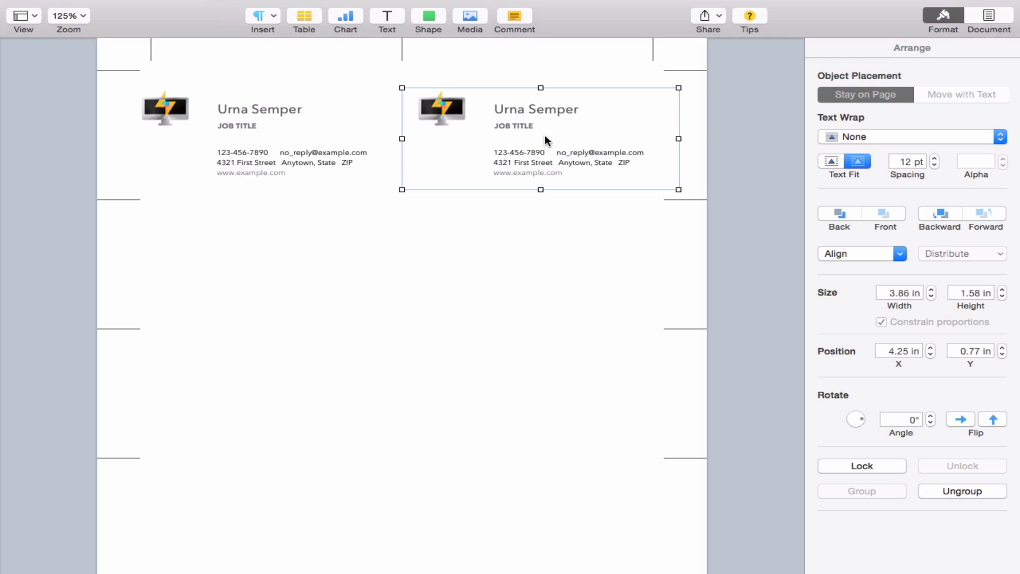
pyautogui.moveTo(208, 217)
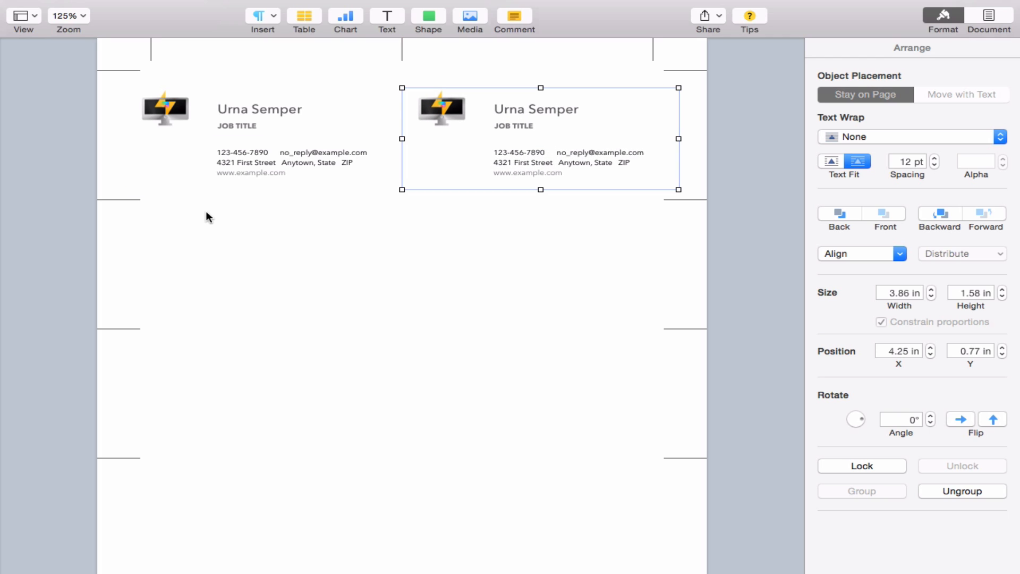
pyautogui.moveTo(308, 272)
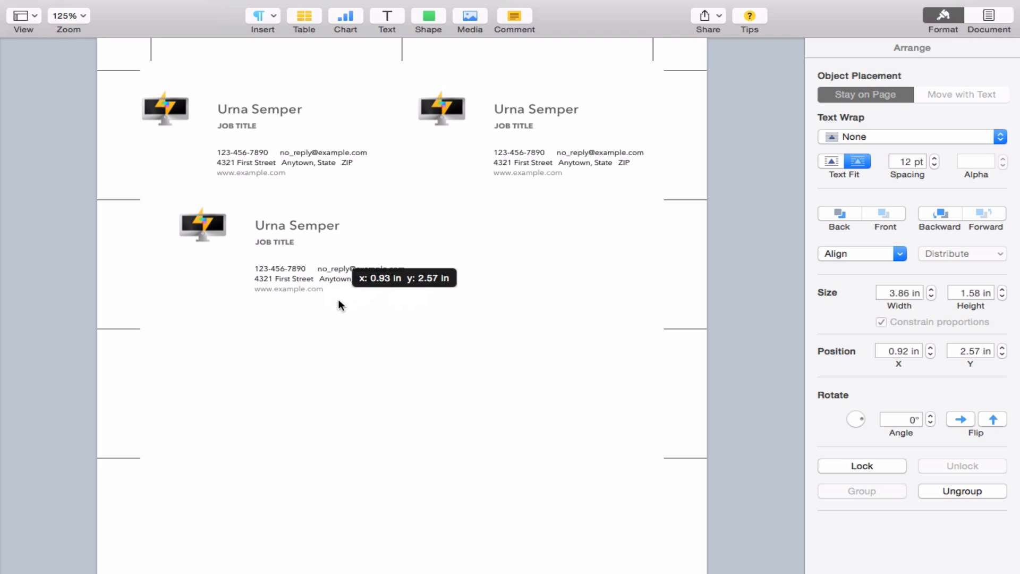
# - Drag a card copy into the second-row left slot, aligned beneath the first card
pyautogui.moveTo(338, 306); pyautogui.dragTo(306, 308)
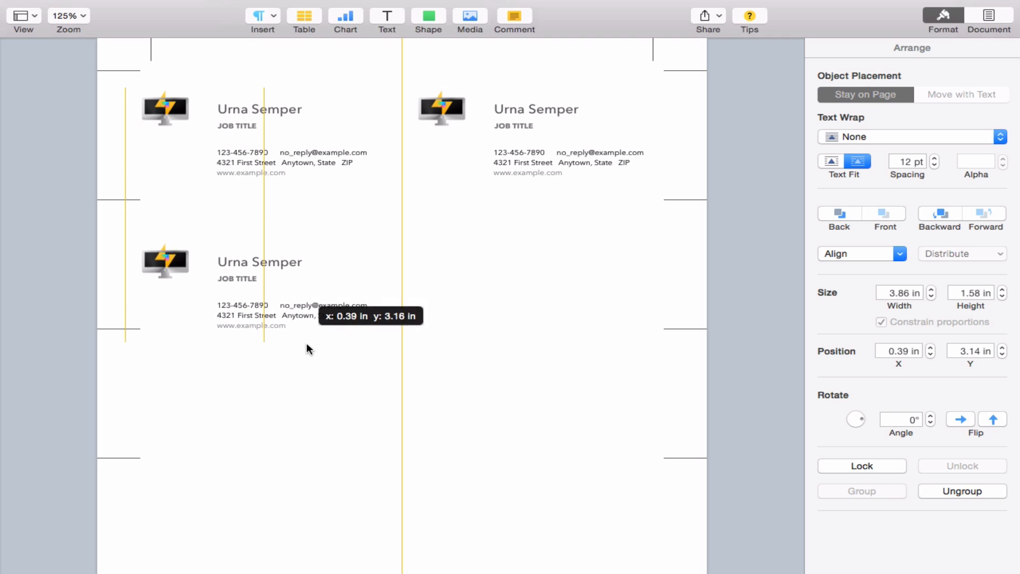
pyautogui.moveTo(308, 349); pyautogui.dragTo(296, 307)
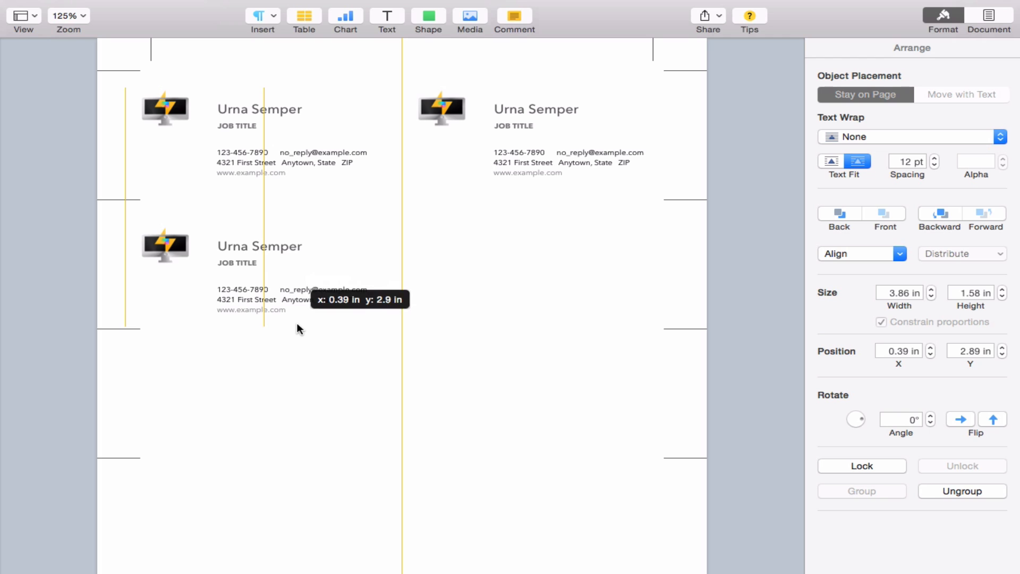
pyautogui.moveTo(296, 328); pyautogui.dragTo(301, 309)
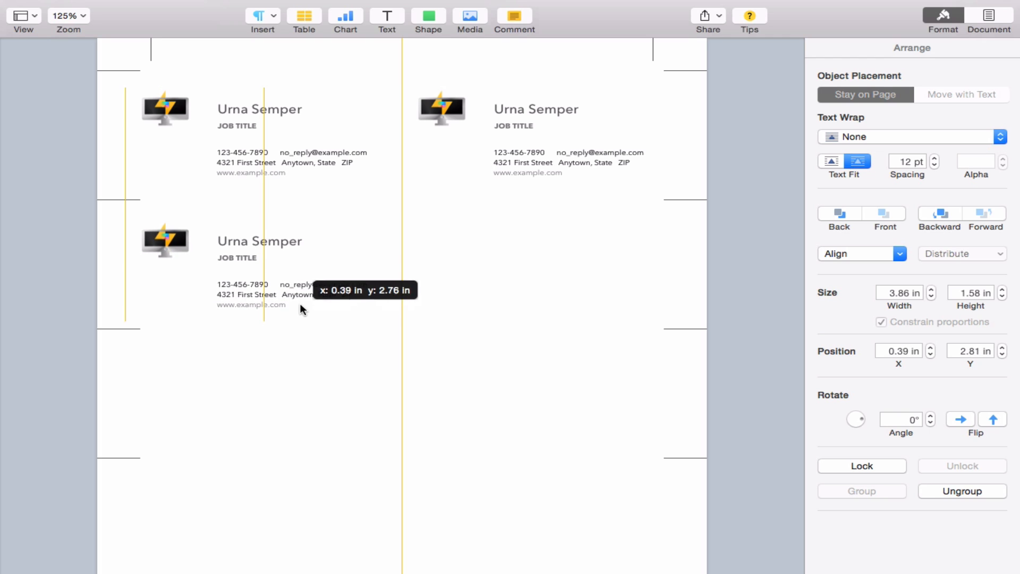
pyautogui.moveTo(299, 309); pyautogui.dragTo(296, 307)
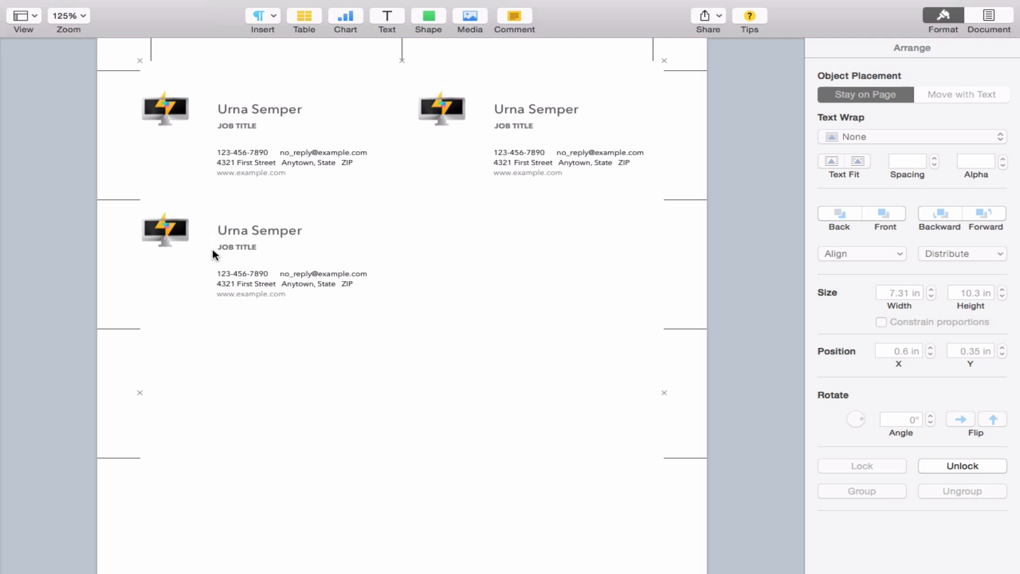
pyautogui.moveTo(264, 255)
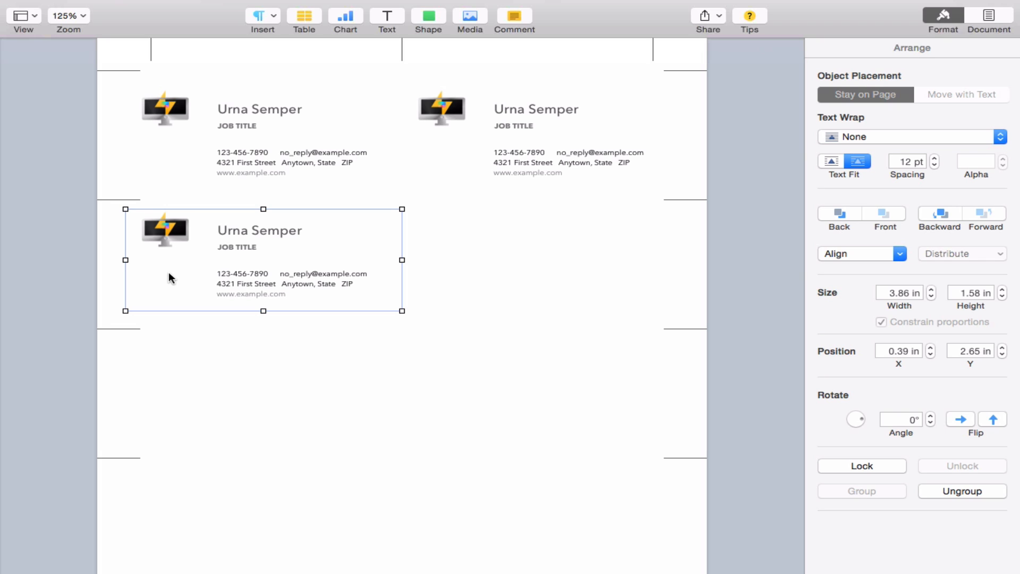
pyautogui.moveTo(212, 255)
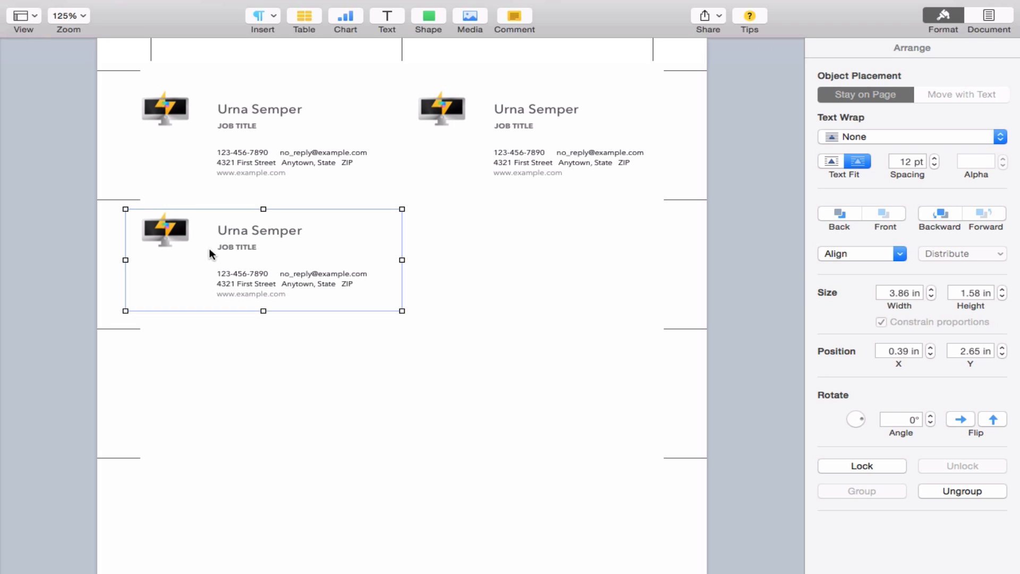
pyautogui.moveTo(235, 254)
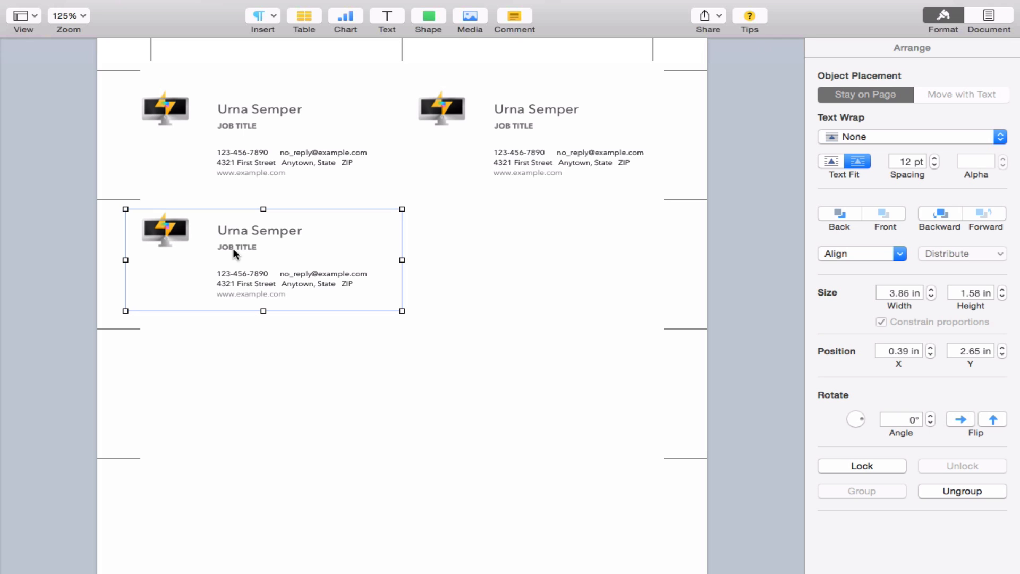
pyautogui.moveTo(239, 263)
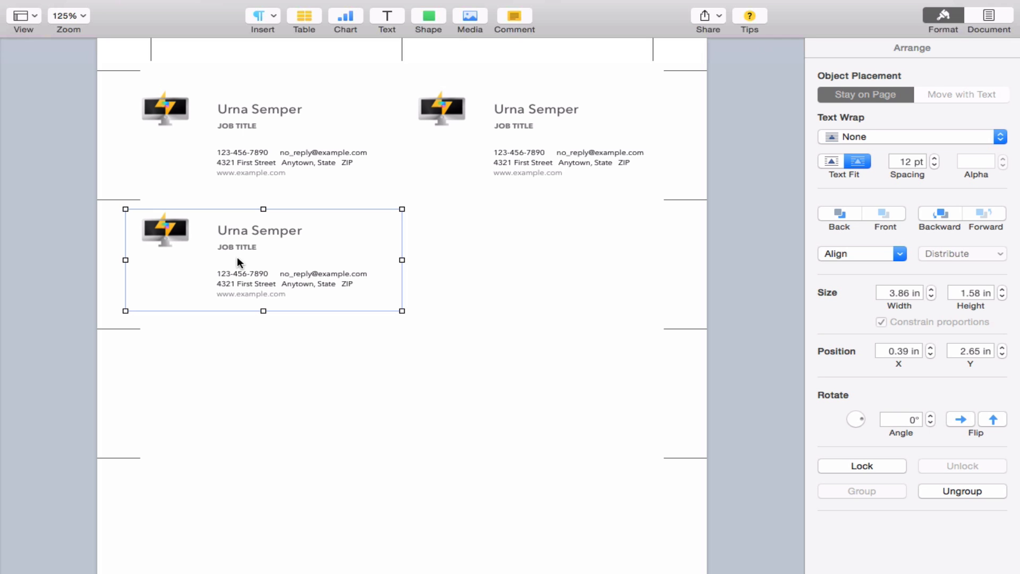